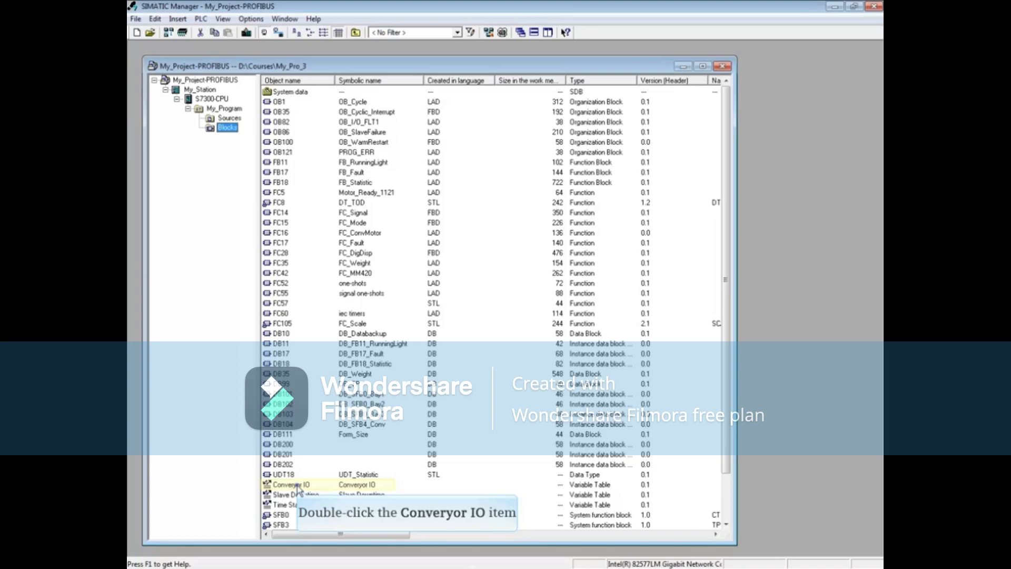
# Open the Conveyor IO variable table, then FB18 FB_Statistic, and switch the block to online monitoring.
pyautogui.doubleClick(291, 484)
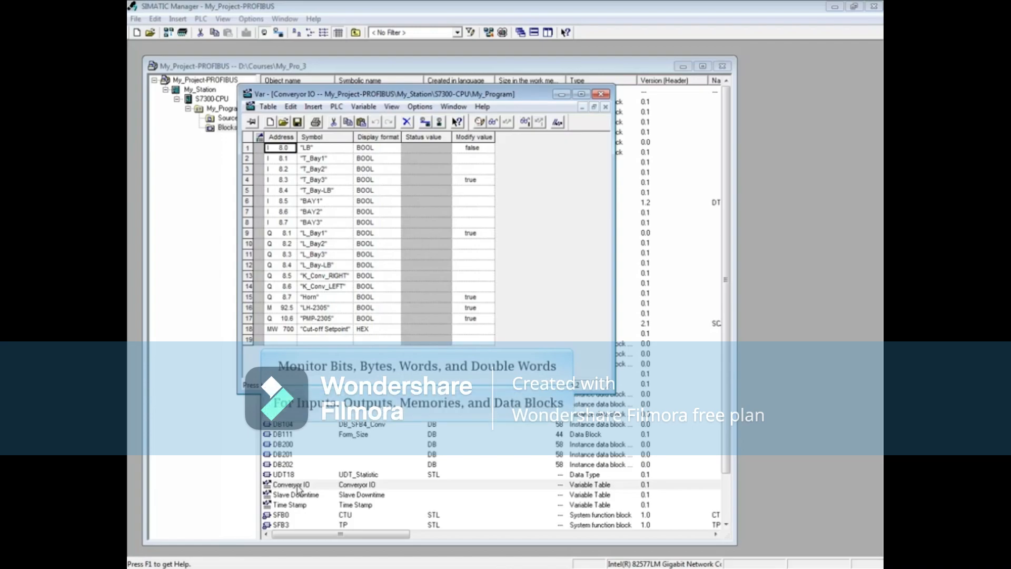
pyautogui.moveTo(605, 144)
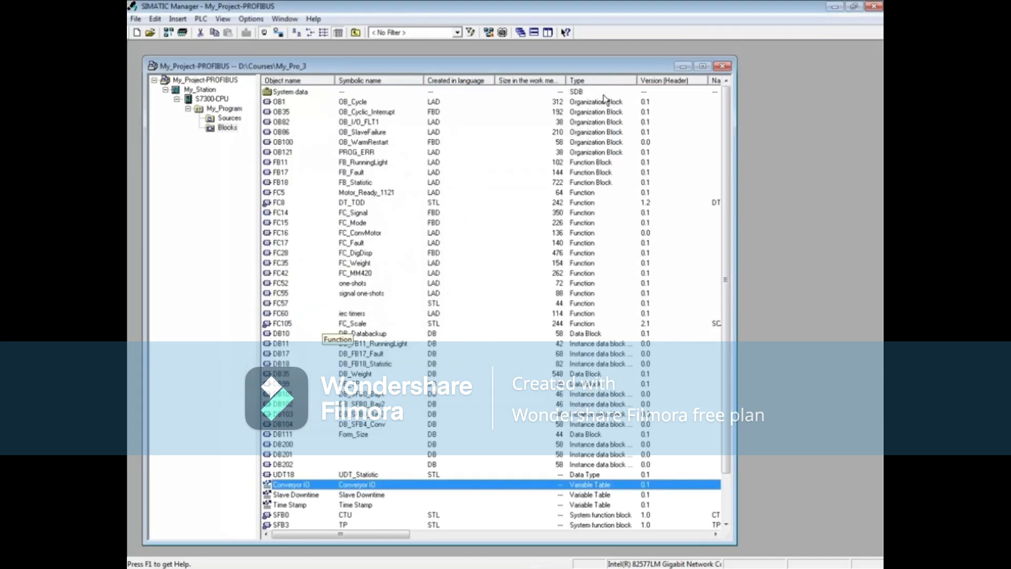
pyautogui.doubleClick(280, 182)
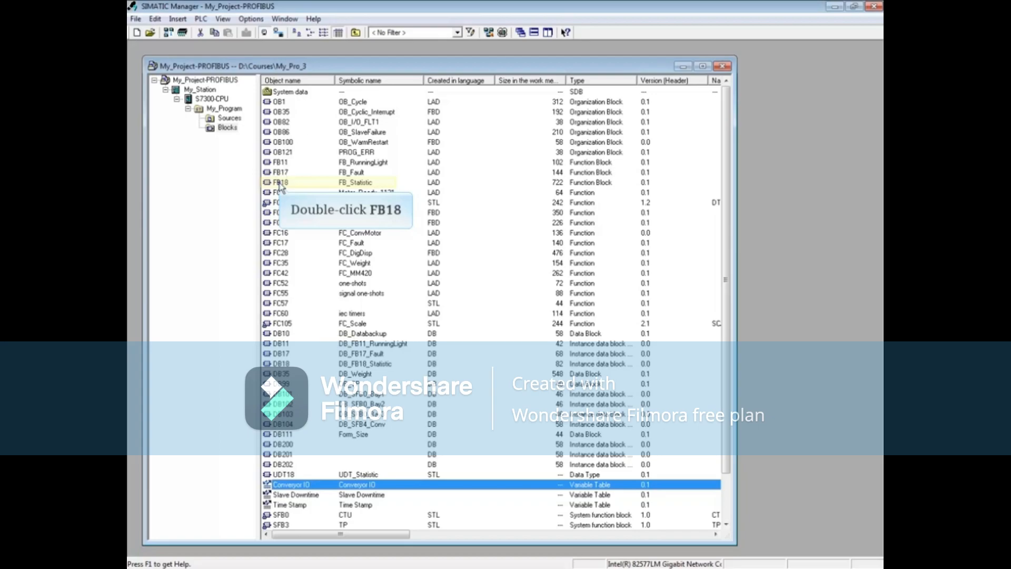
pyautogui.doubleClick(281, 182)
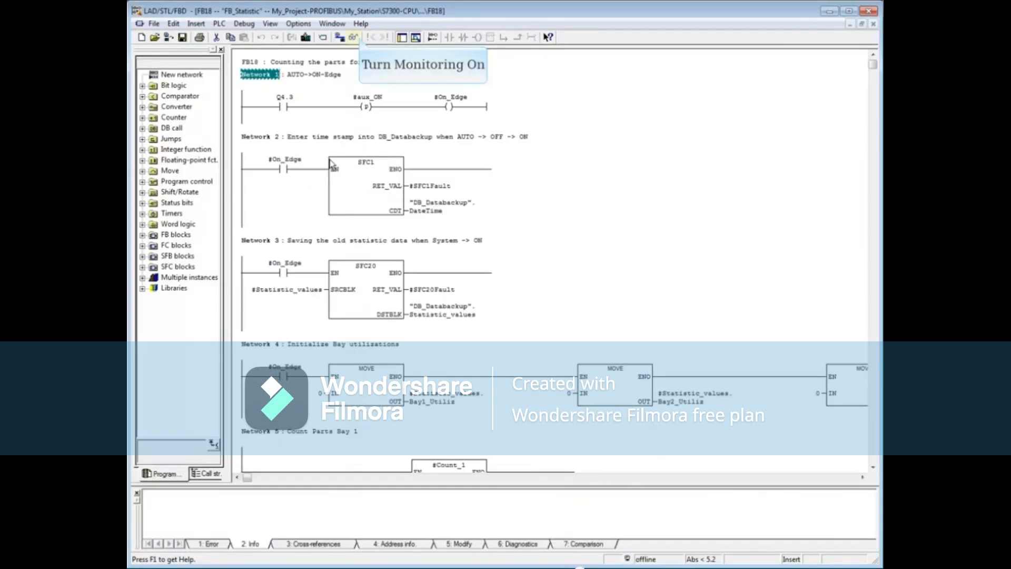
pyautogui.click(353, 37)
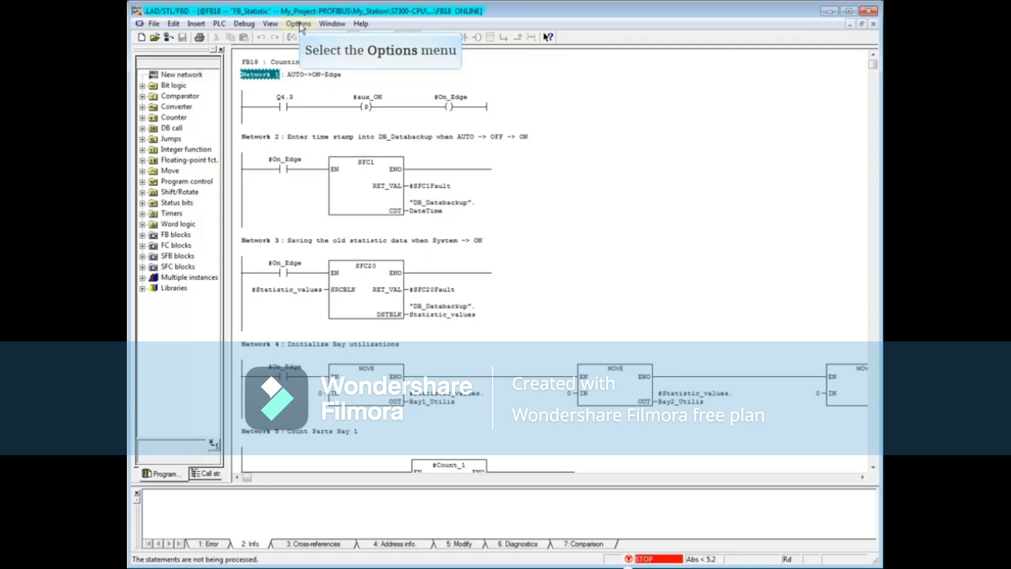
# Display the program's reference data via Options > Reference Data > Display.
pyautogui.click(298, 24)
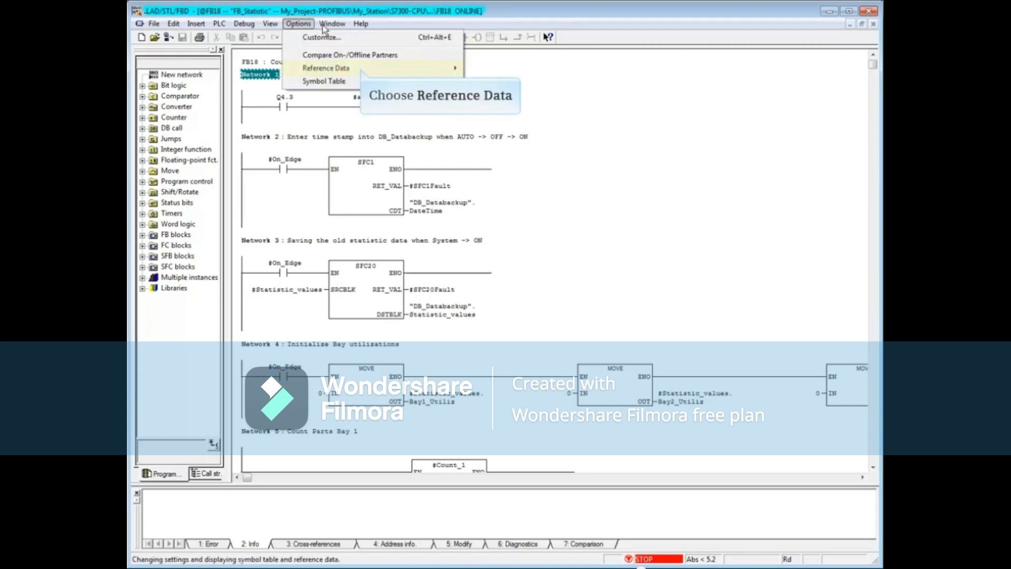
pyautogui.moveTo(325, 68)
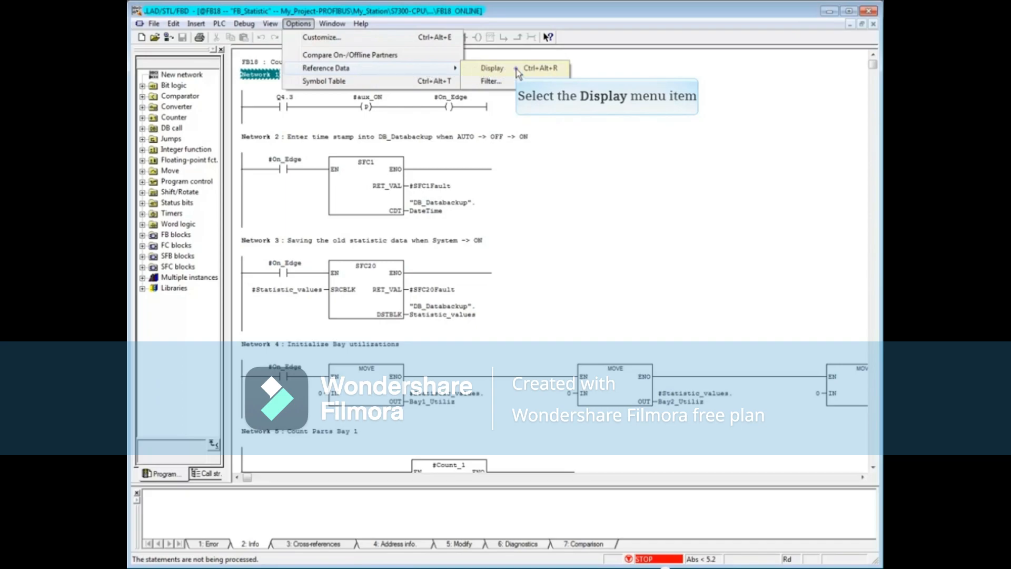
pyautogui.click(492, 67)
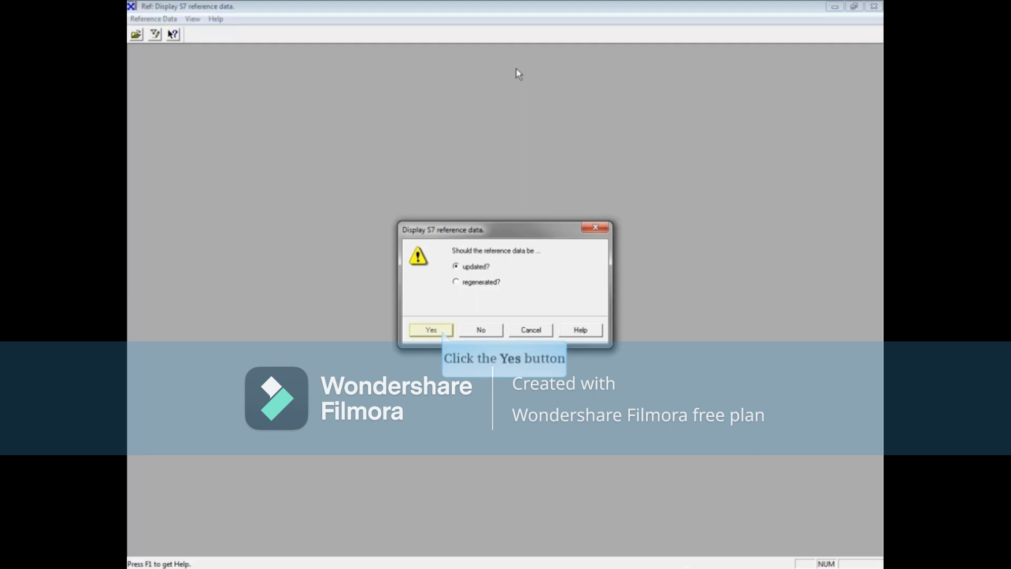
# Confirm updating the S7 reference data with Yes.
pyautogui.click(430, 330)
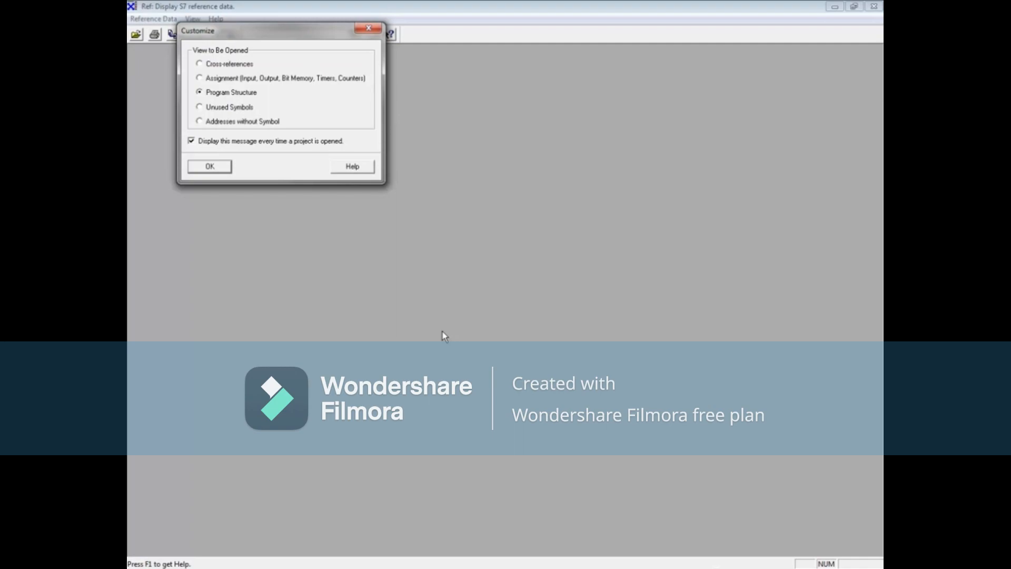
# Choose the Cross-references view in the Customize dialog and confirm to list My_Program addresses.
pyautogui.click(228, 63)
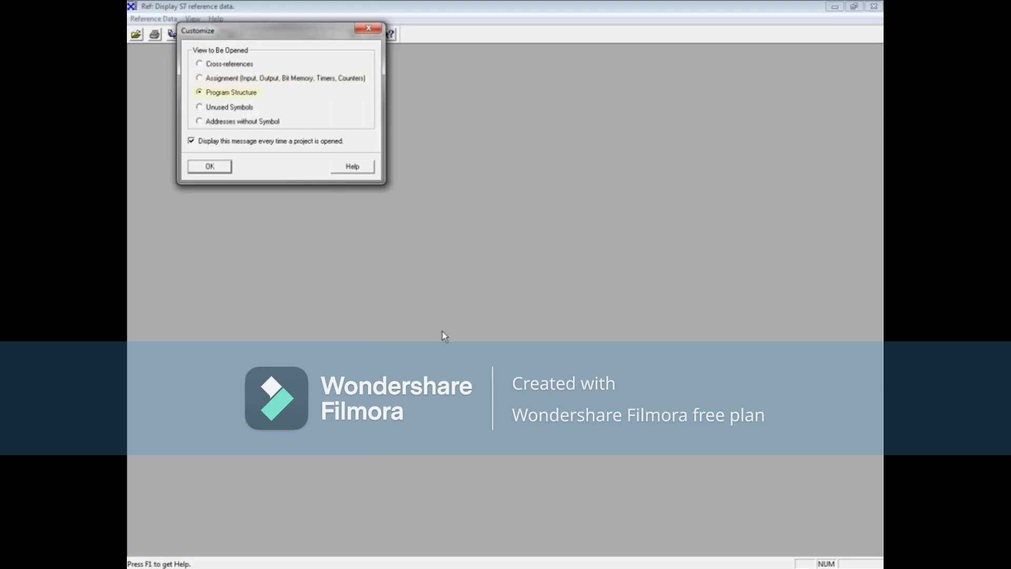
pyautogui.click(229, 106)
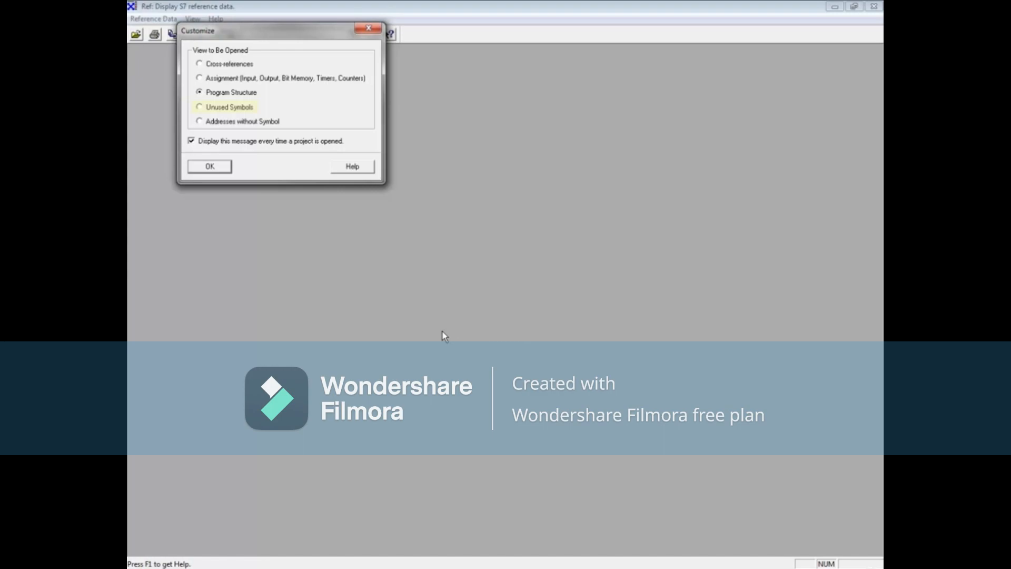
pyautogui.moveTo(242, 121)
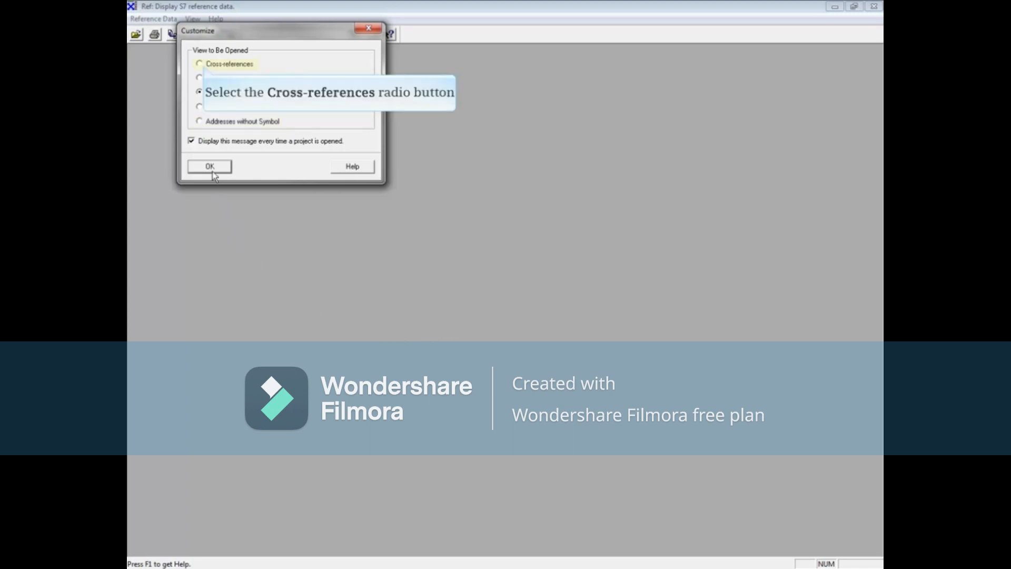
pyautogui.click(200, 64)
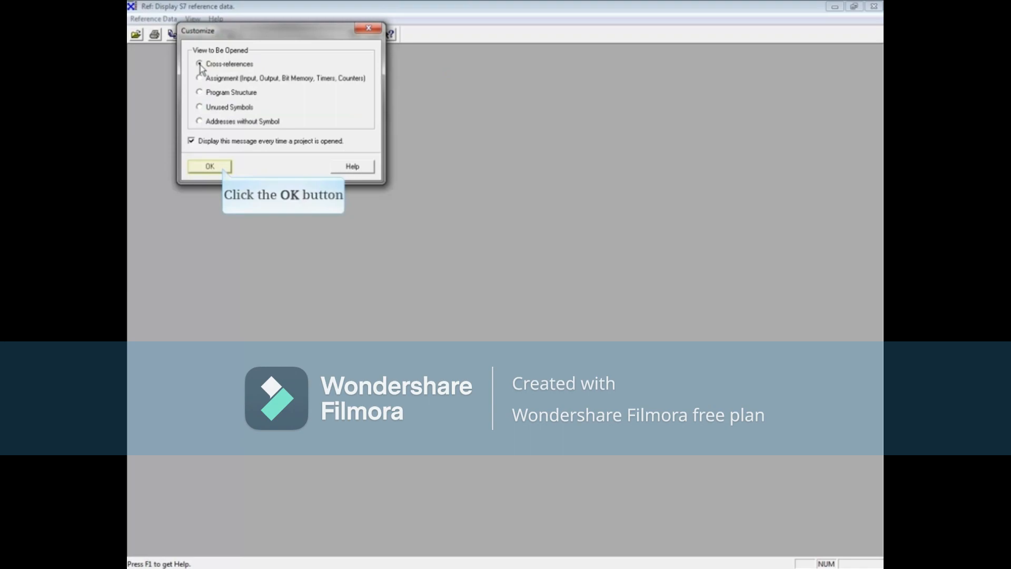
pyautogui.click(200, 65)
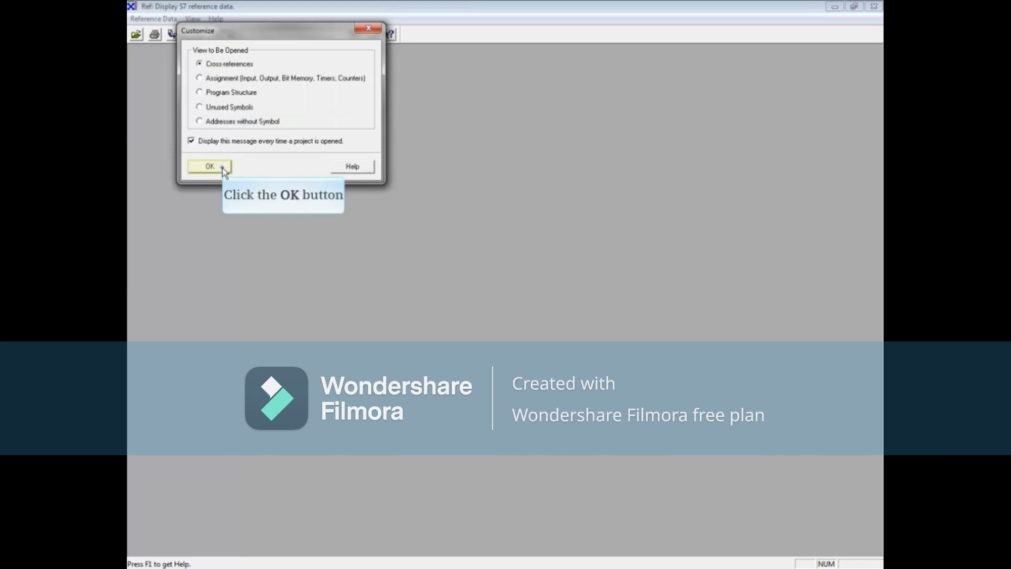
pyautogui.click(209, 166)
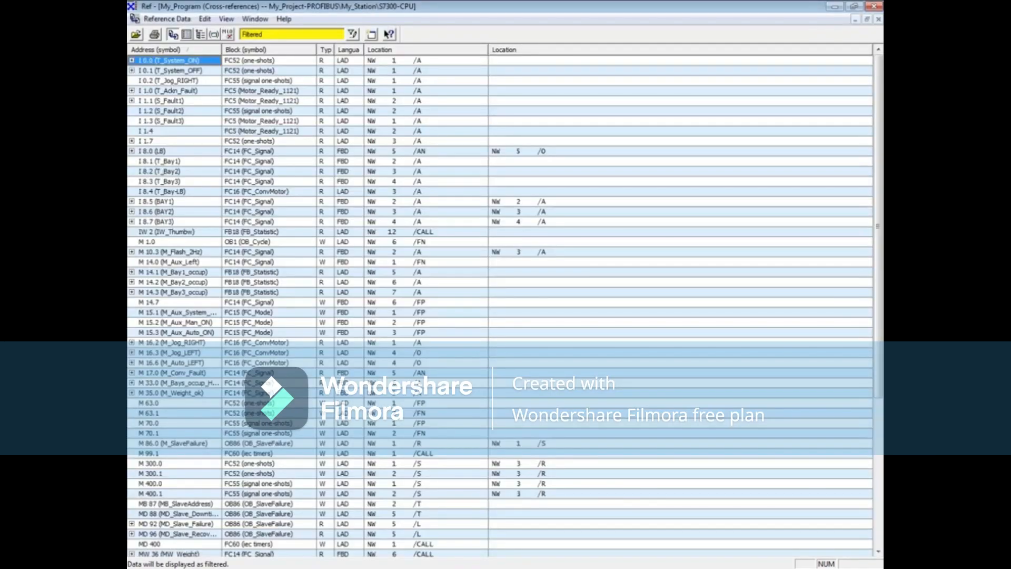